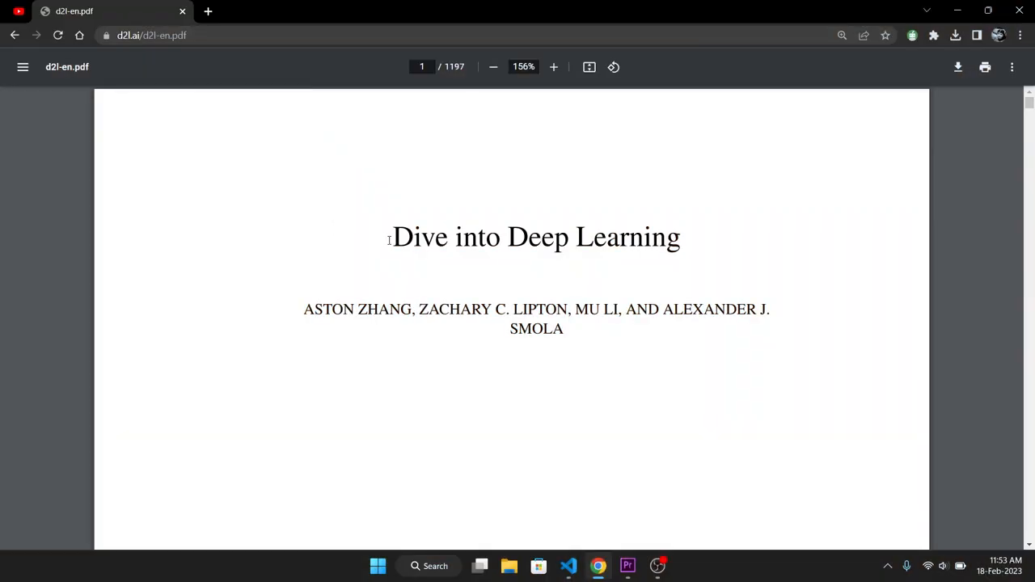
pyautogui.moveTo(524, 108)
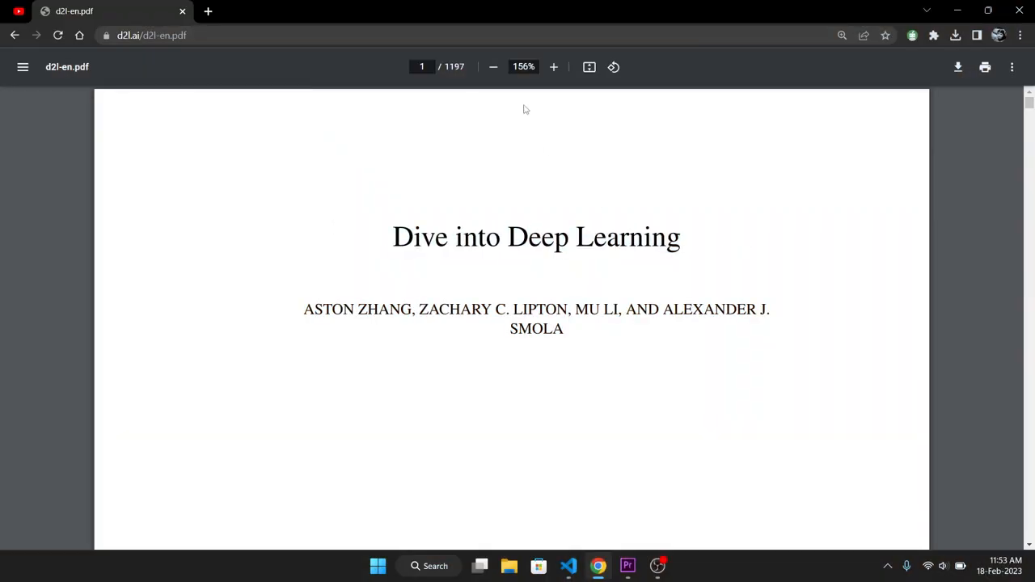
# Step: Scroll through the earlier notebook cells, marking the 512 embedding size in the output
pyautogui.click(455, 66)
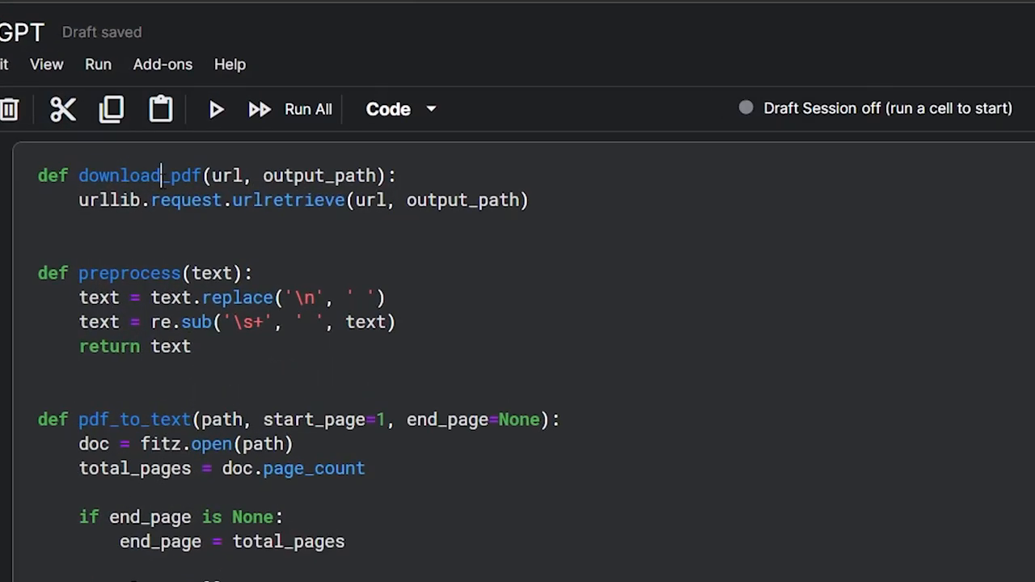
pyautogui.scroll(-3)
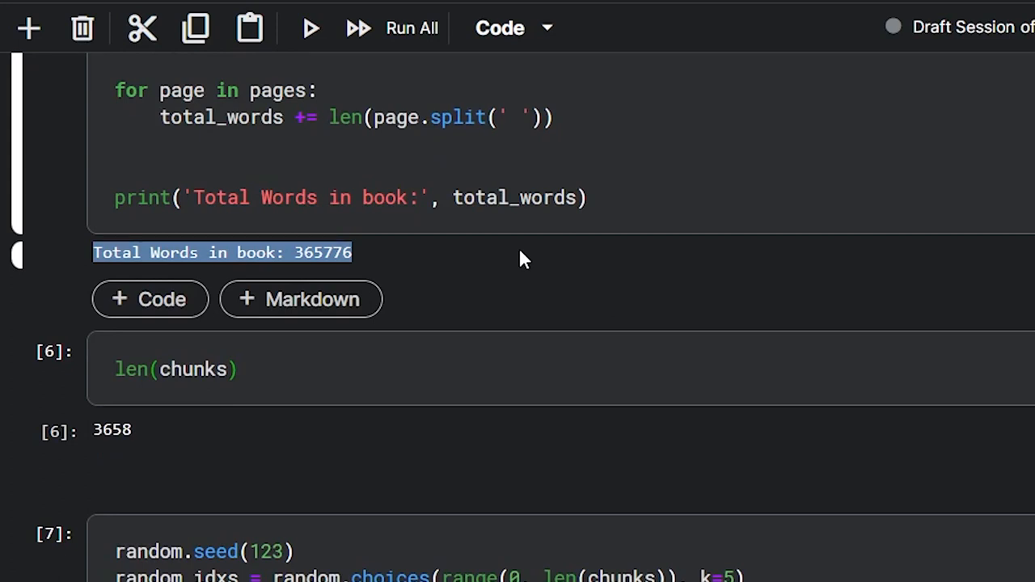
pyautogui.scroll(-3)
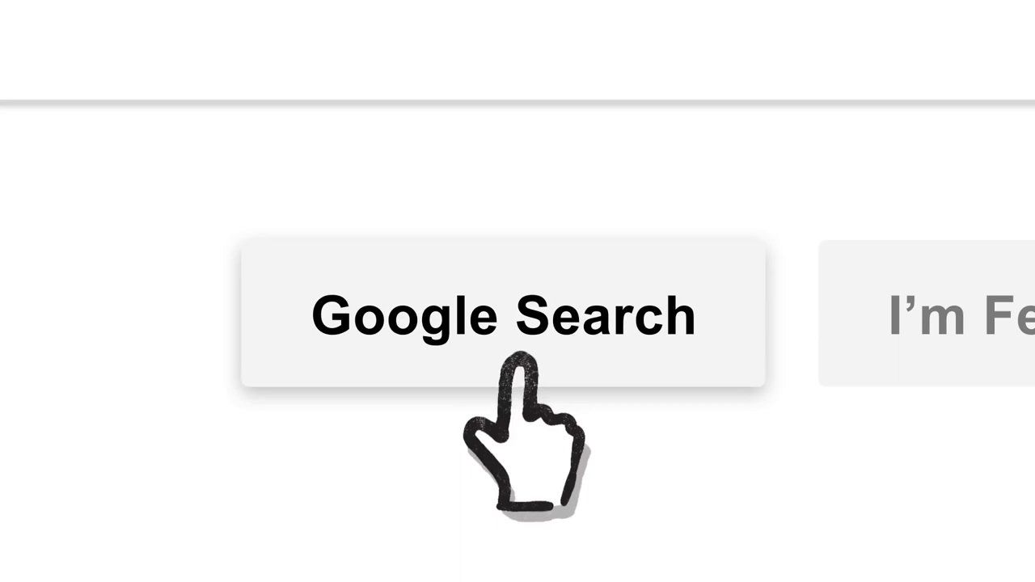
pyautogui.click(505, 316)
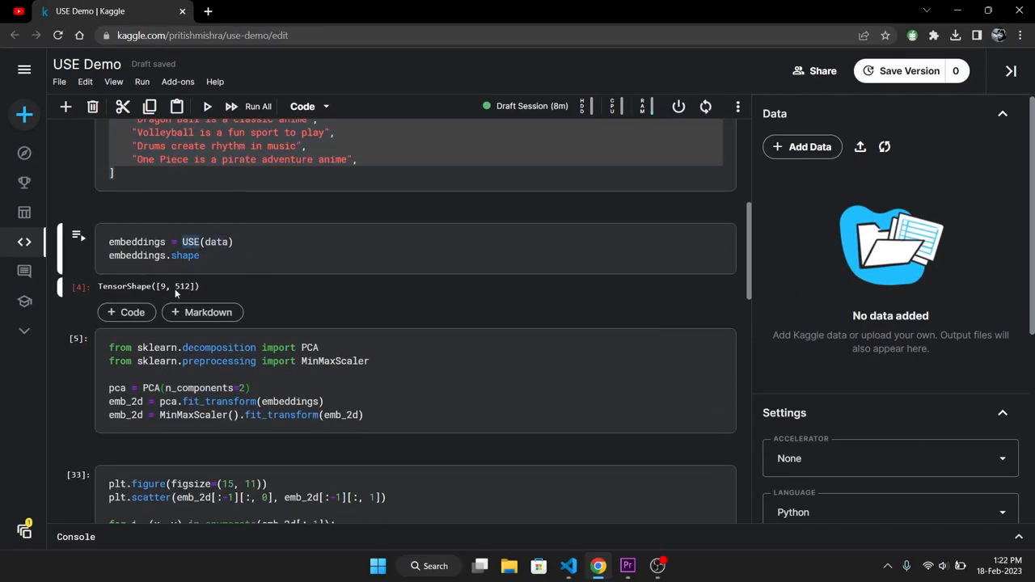
pyautogui.doubleClick(181, 287)
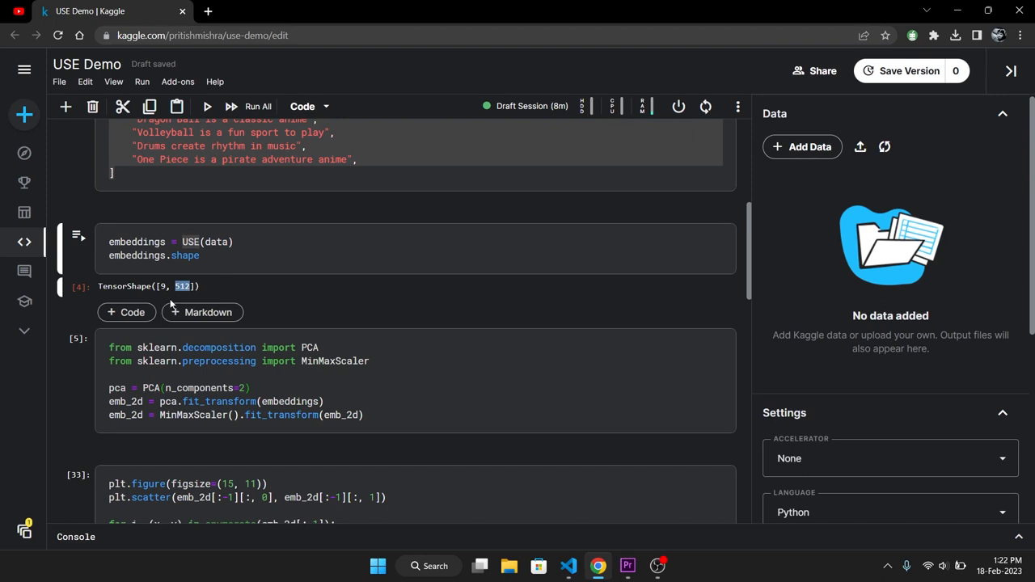
pyautogui.moveTo(160, 289)
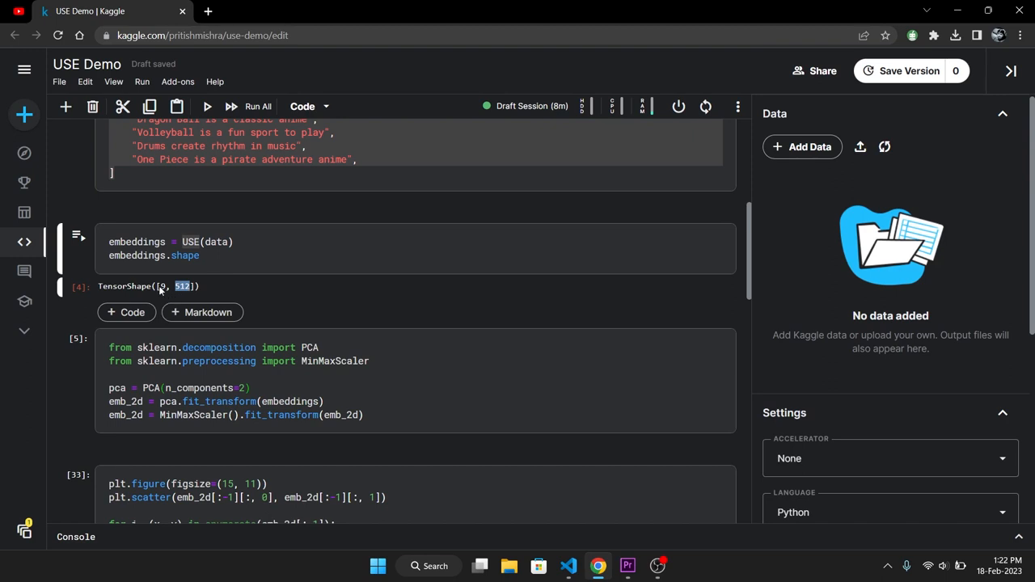
pyautogui.scroll(-3)
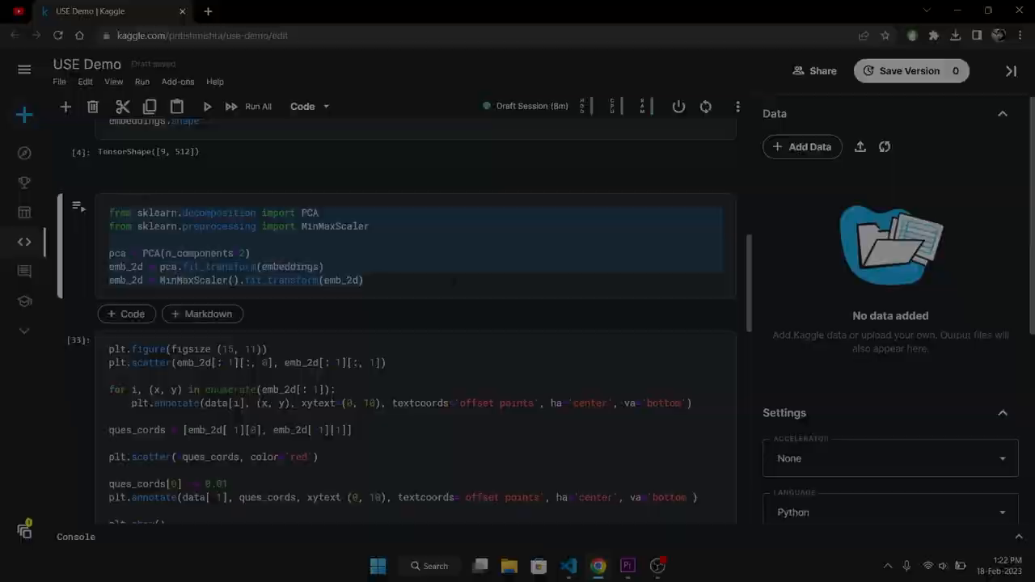
pyautogui.click(206, 106)
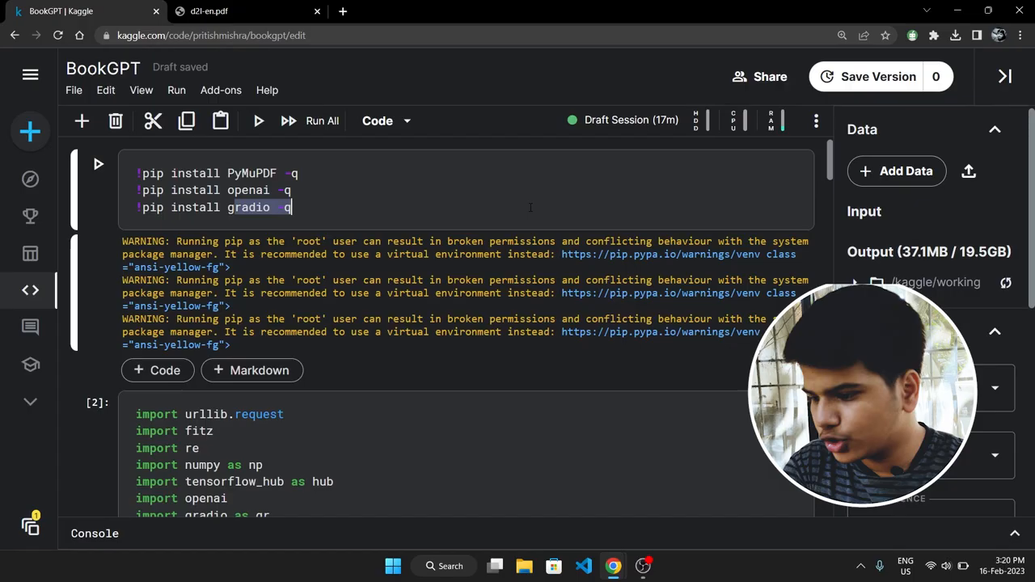
pyautogui.scroll(-3)
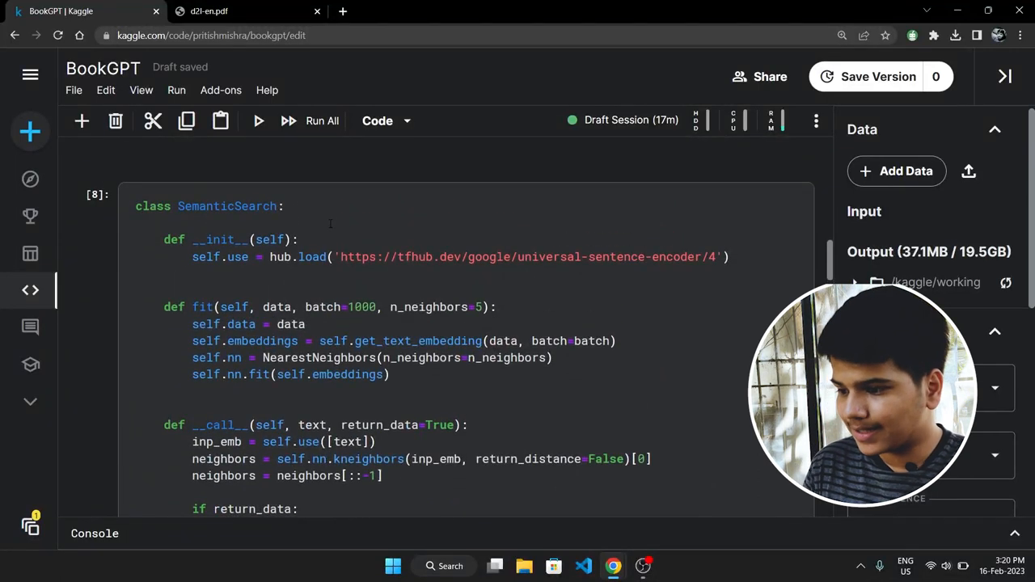
pyautogui.doubleClick(227, 207)
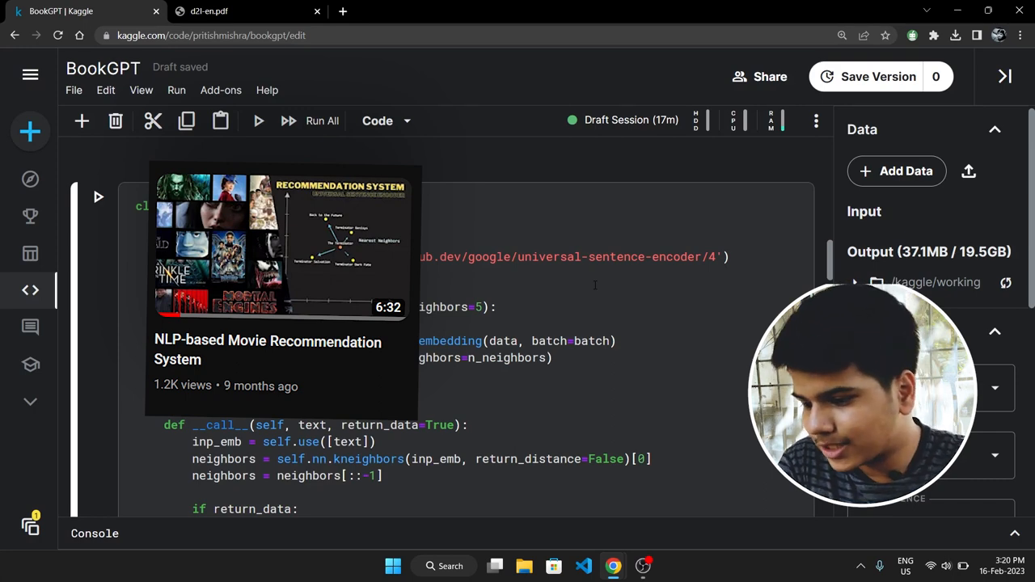
pyautogui.scroll(-3)
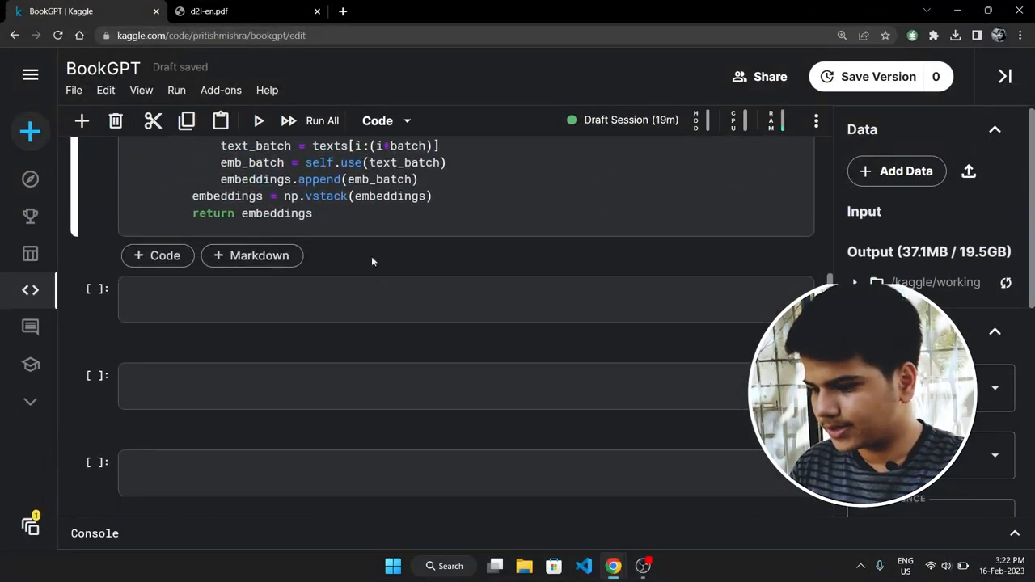
# Step: Write recommender = SemanticSearch() and recommender.fit(chunks) in a new cell
pyautogui.write('recommender = SemanticSearch(')
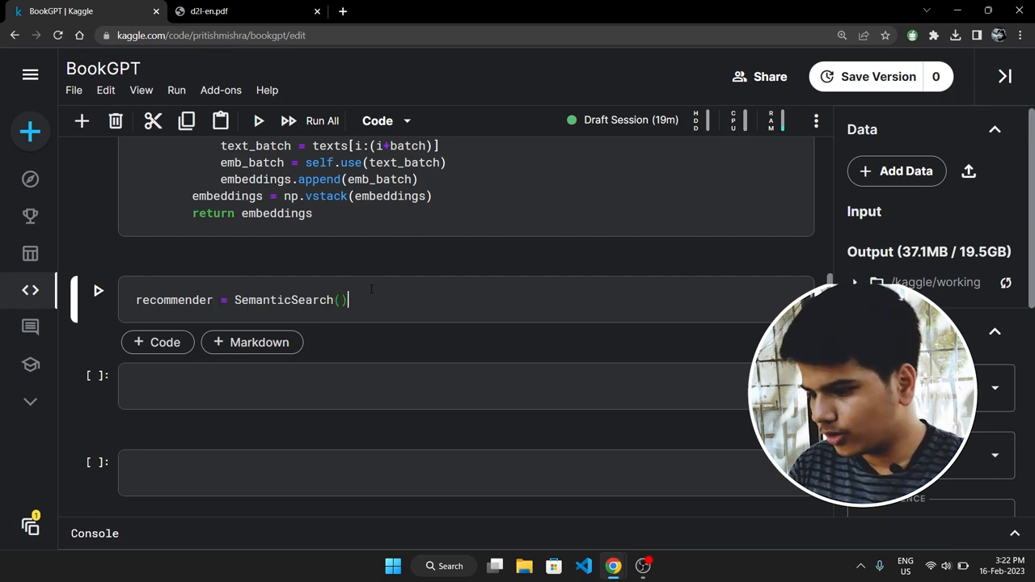
pyautogui.doubleClick(173, 300)
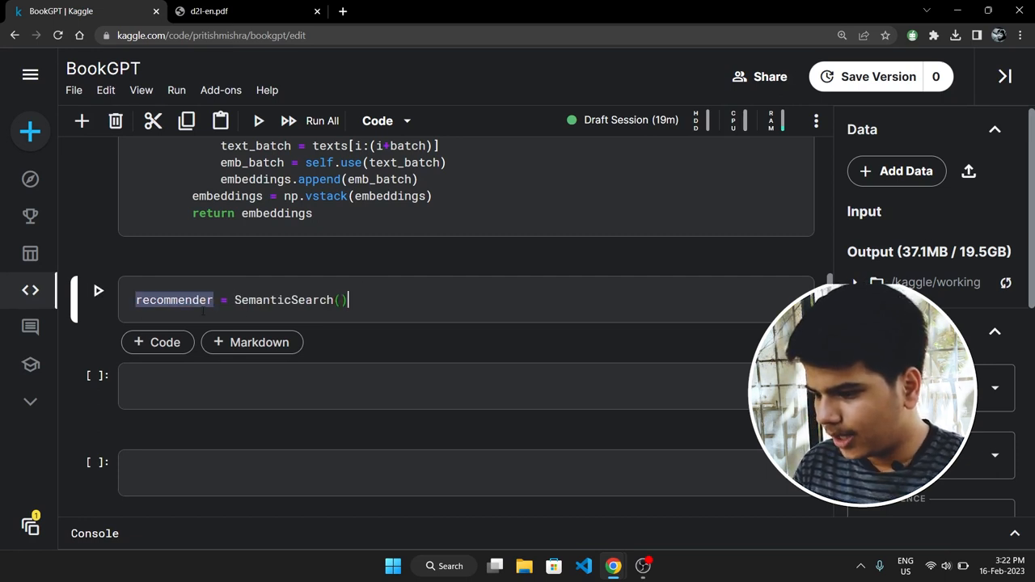
pyautogui.write('recommender')
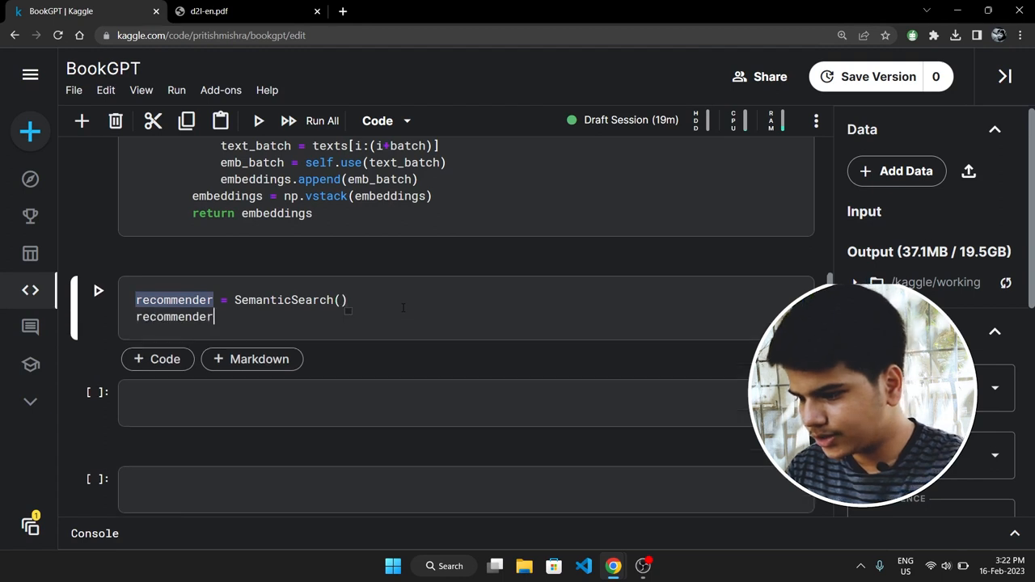
pyautogui.write('.fit(c')
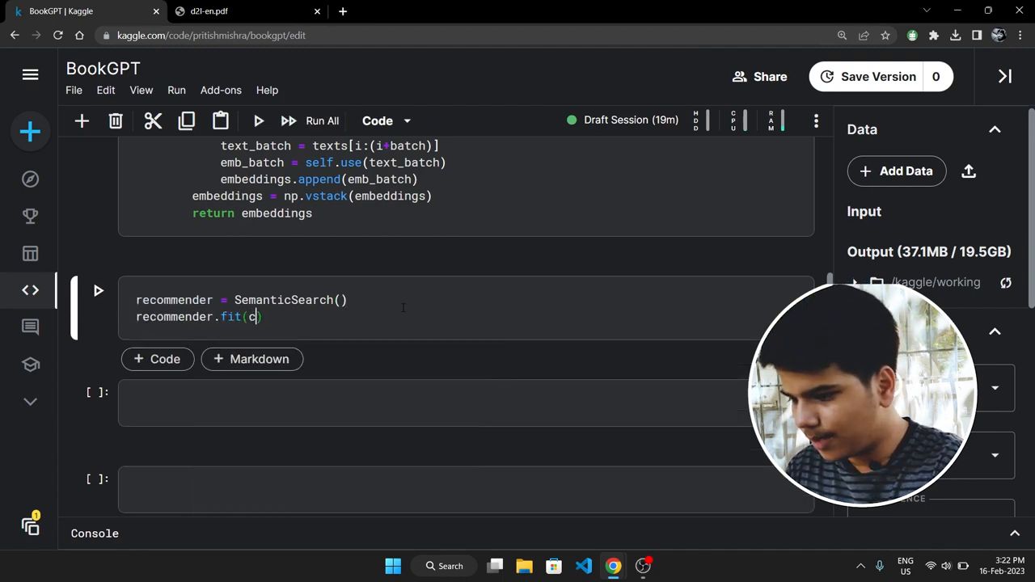
pyautogui.write('hunks')
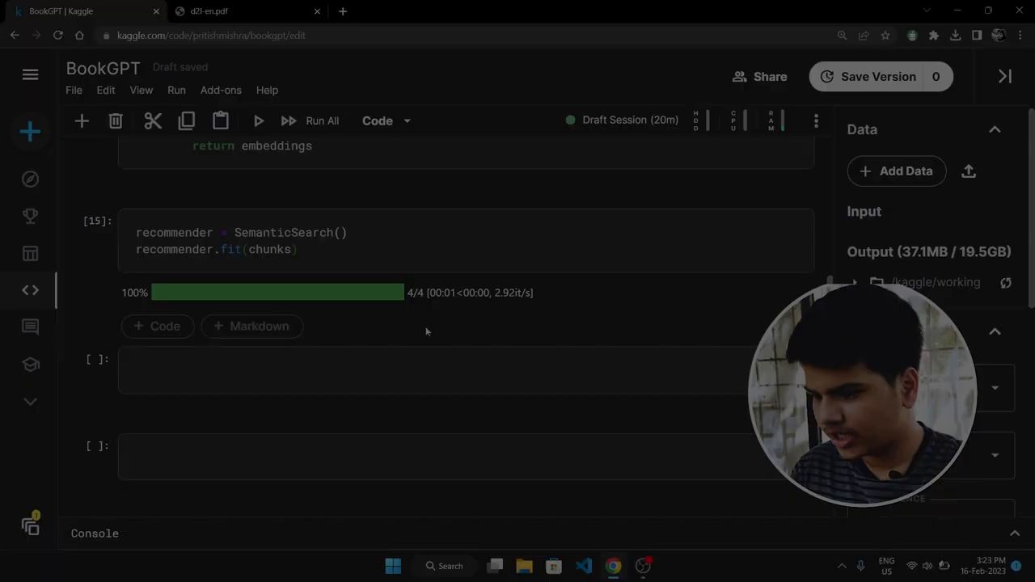
# Step: Type the query recommender('how many layers does the BERT ...') in the next cell
pyautogui.write("recommender('")
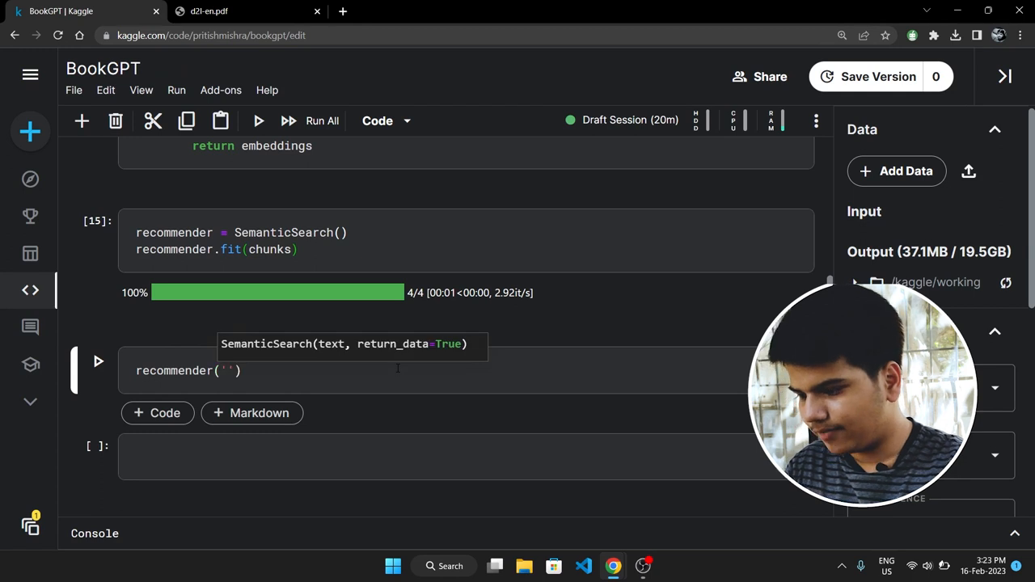
pyautogui.write('how many l')
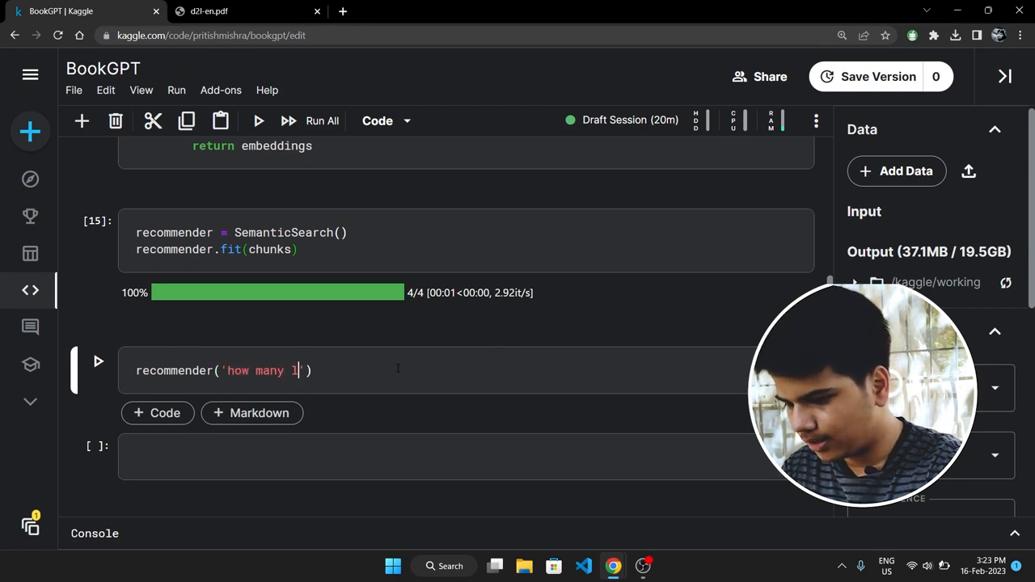
pyautogui.write('ayers does the BER')
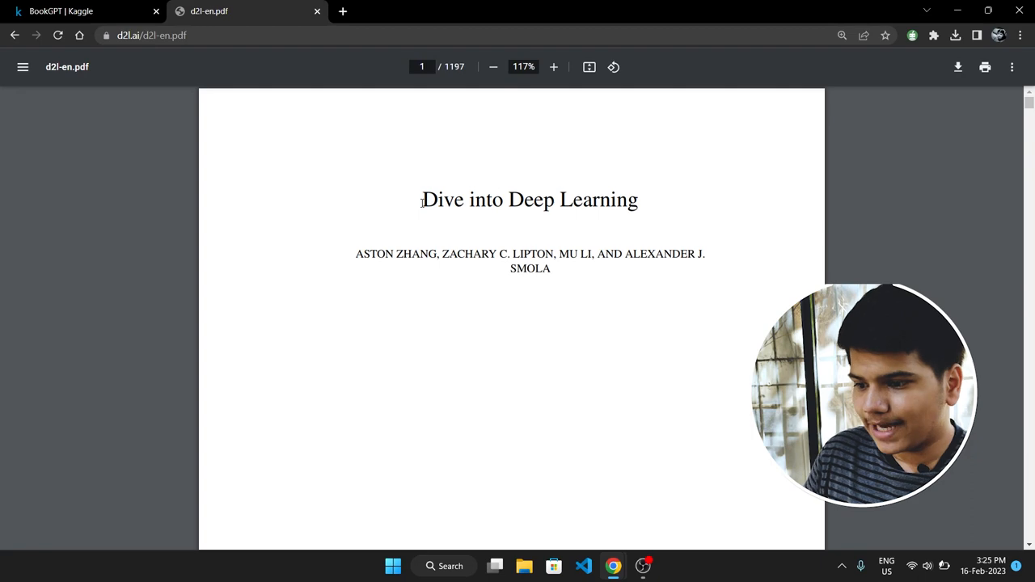
pyautogui.click(81, 10)
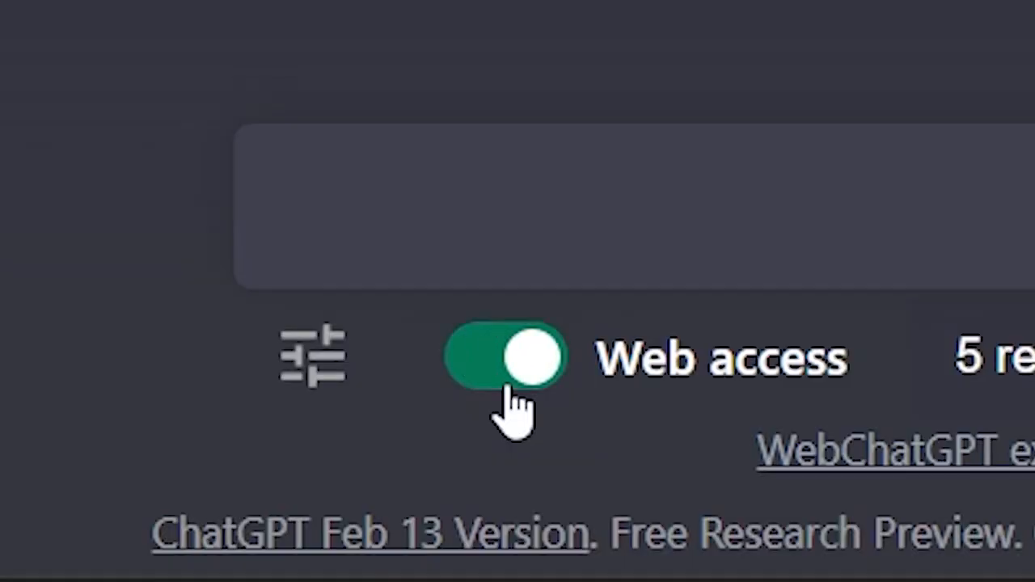
# Step: Send the 'what is the new Bing' web-results prompt and scroll while ChatGPT answers
pyautogui.write('what is the new bi')
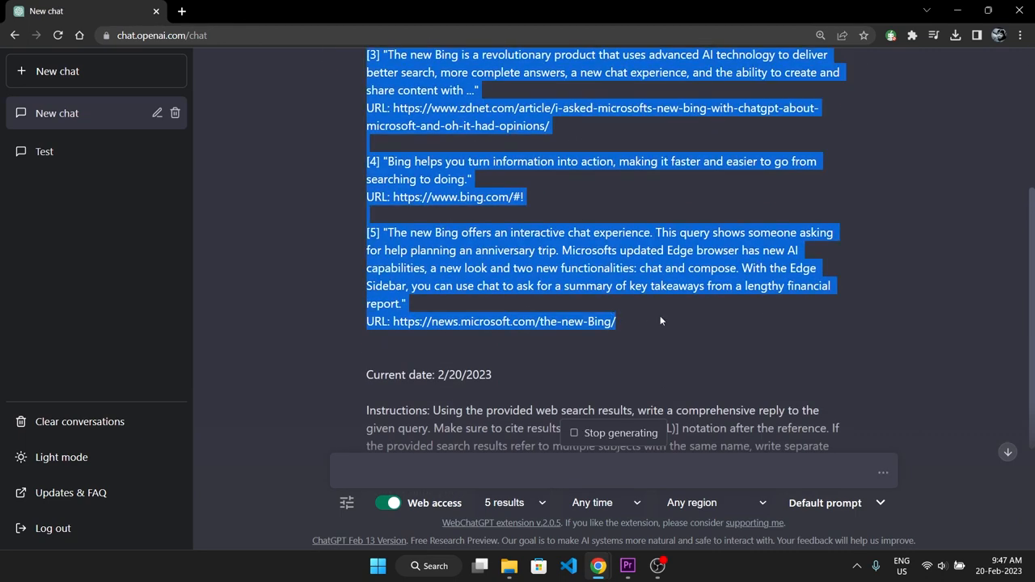
pyautogui.scroll(-3)
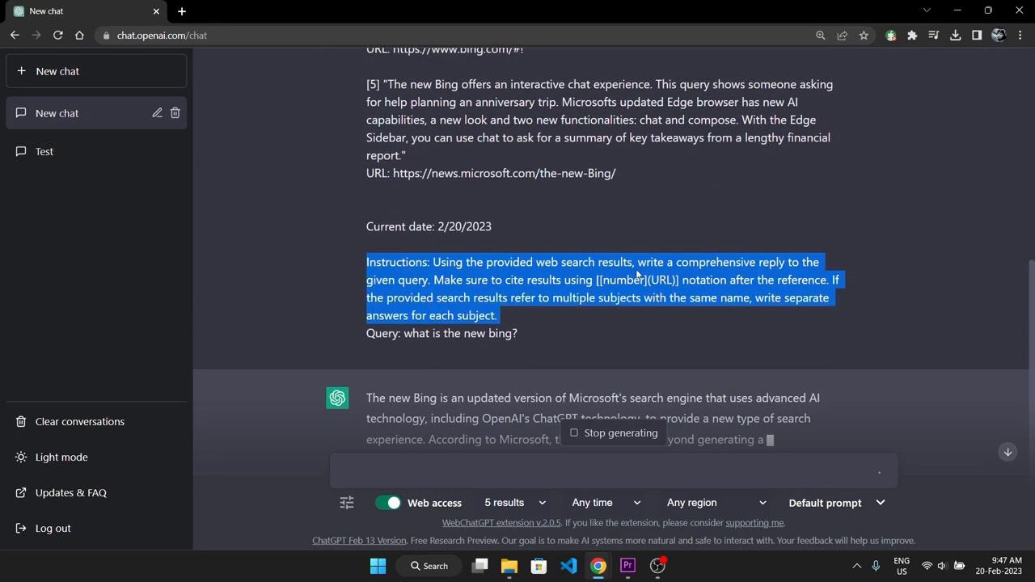
pyautogui.moveTo(904, 285)
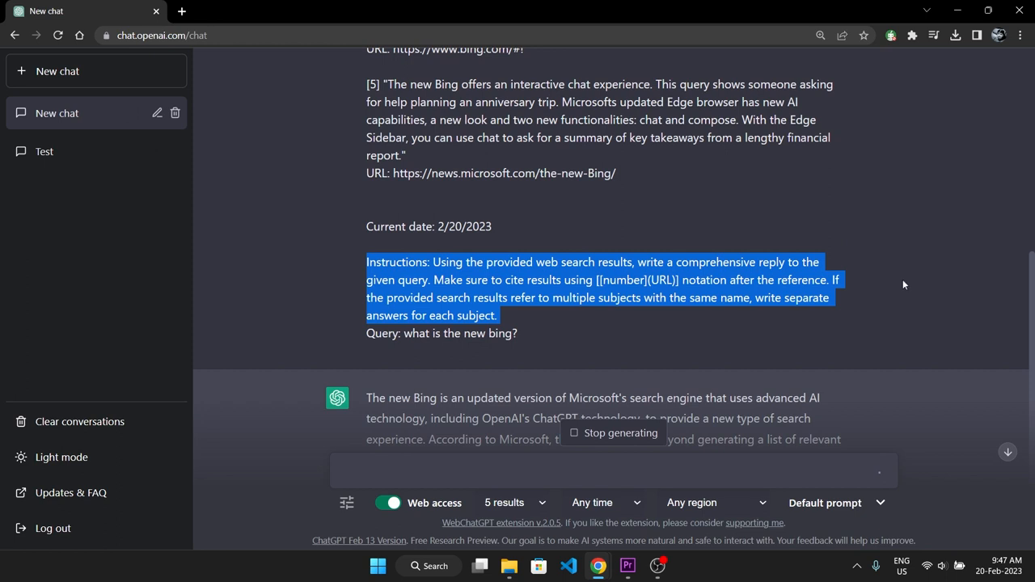
pyautogui.moveTo(715, 340)
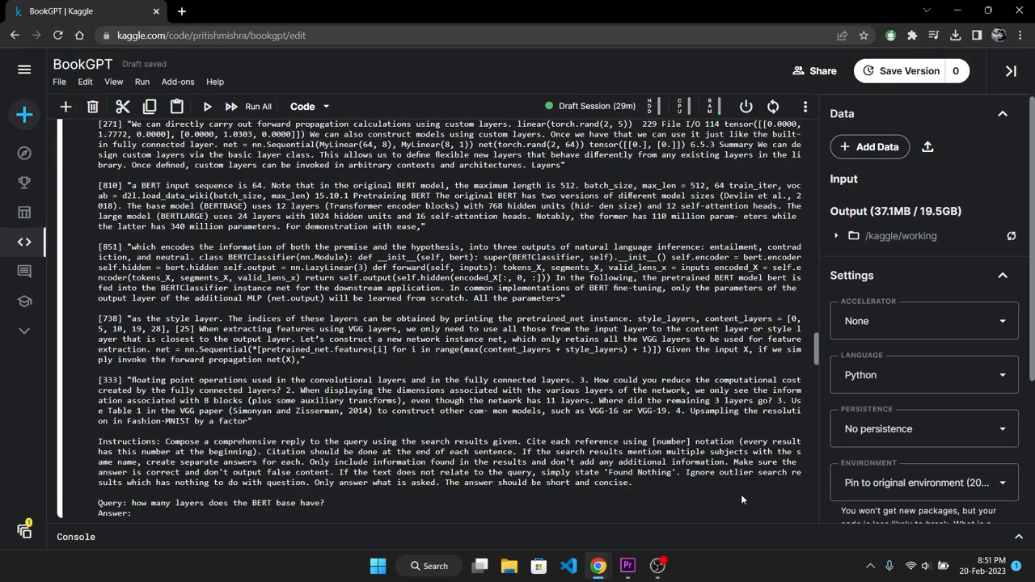
# Step: Scroll through the printed prompt ending with the BERT base layers question
pyautogui.moveTo(339, 473); pyautogui.dragTo(484, 472)
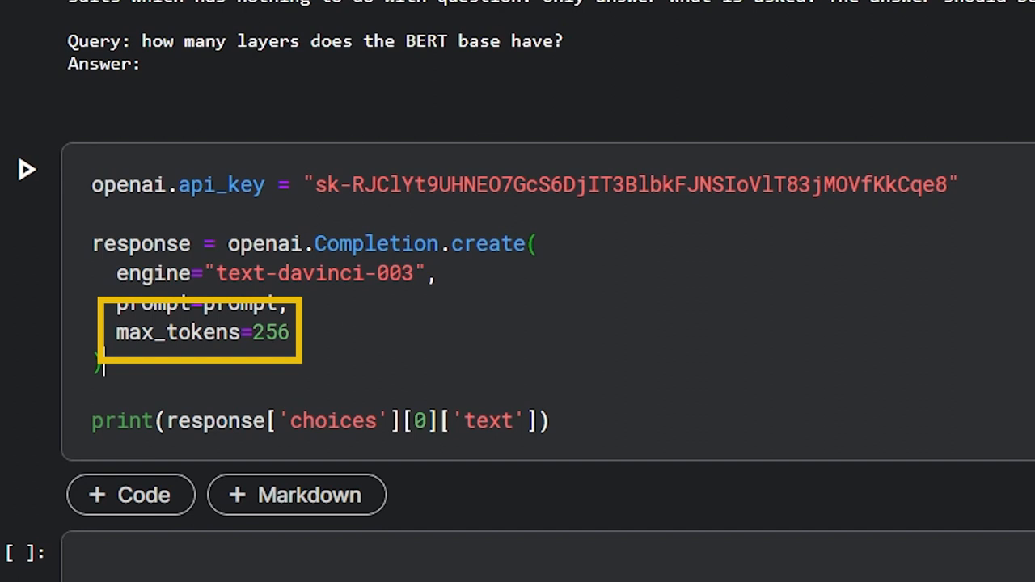
# Step: Run the openai.Completion.create cell to get the answer that BERT base has 12 layers
pyautogui.click(25, 168)
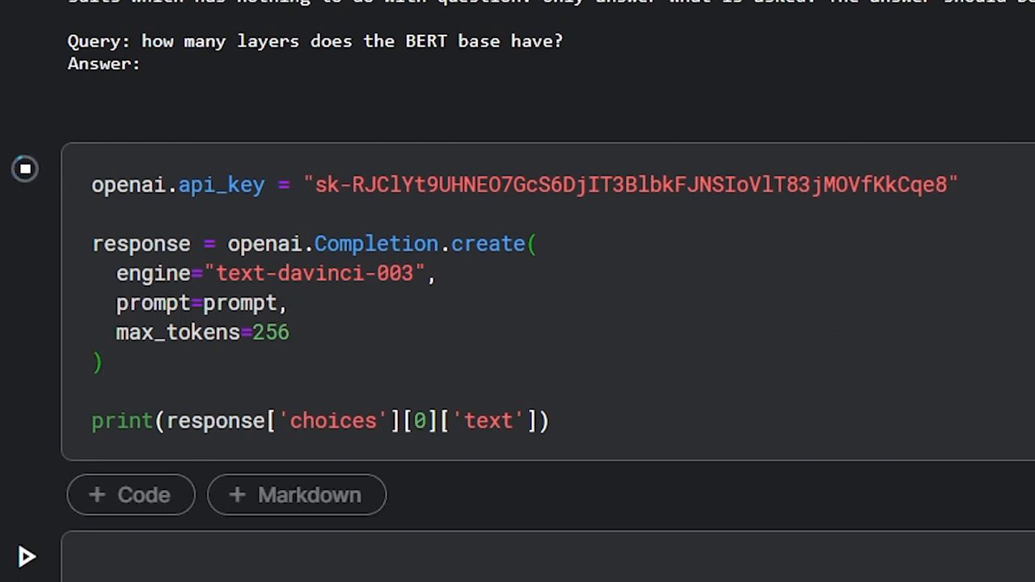
pyautogui.click(25, 168)
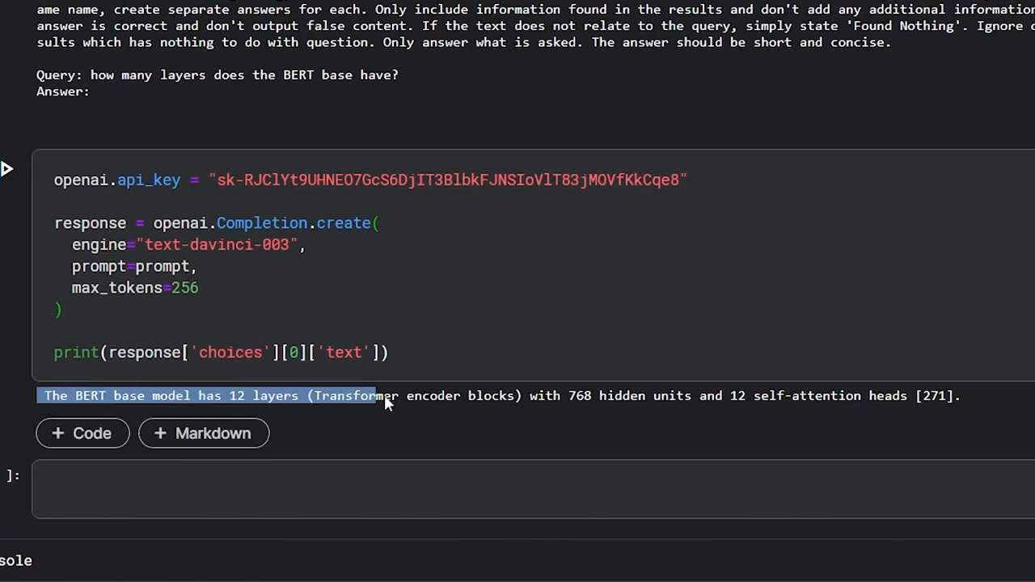
pyautogui.click(1027, 402)
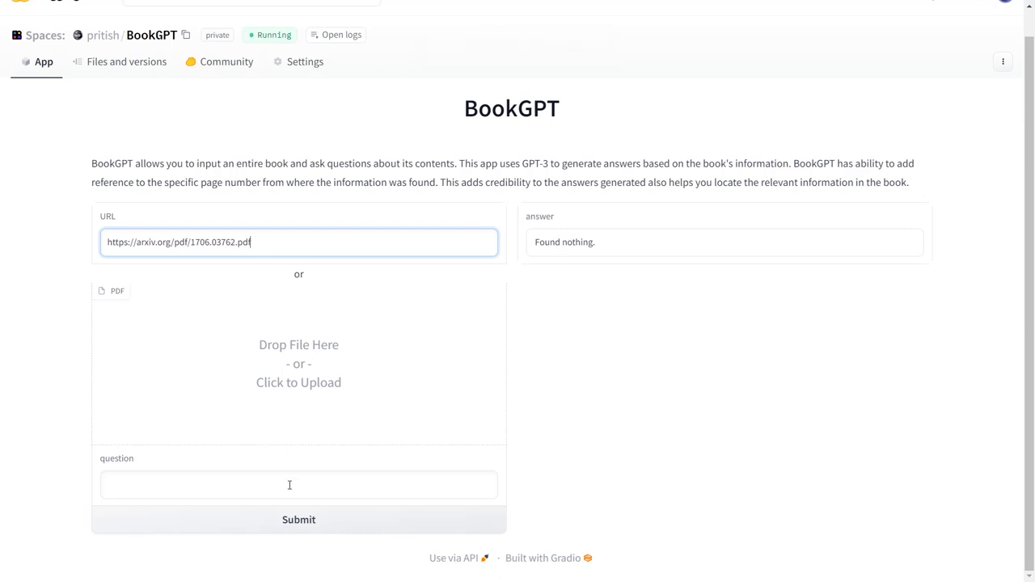
# Step: Submit 'what is scaled dot product attention?' and highlight the answer's opening sentences
pyautogui.write('what is scaled dot product attention?')
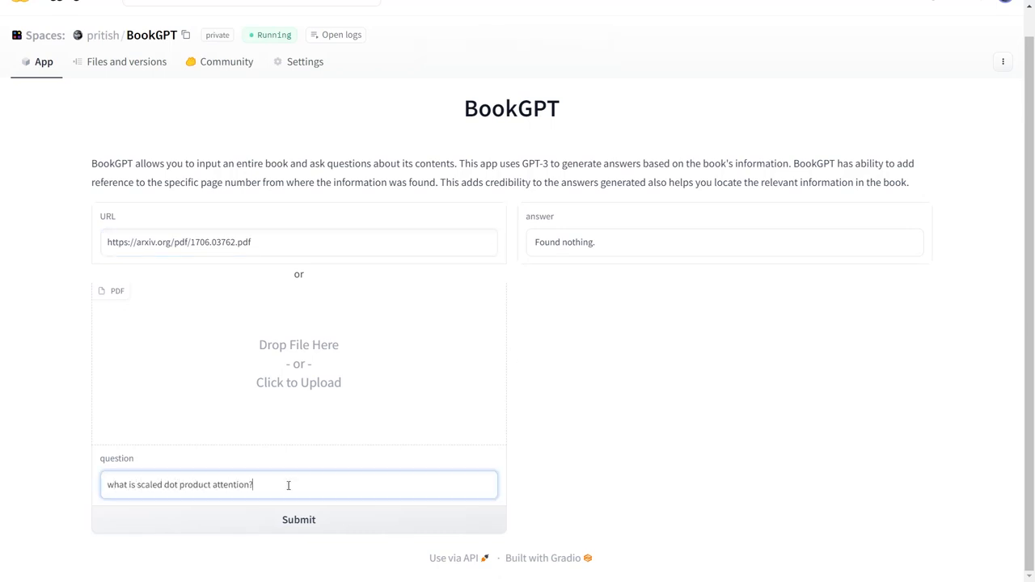
pyautogui.click(299, 520)
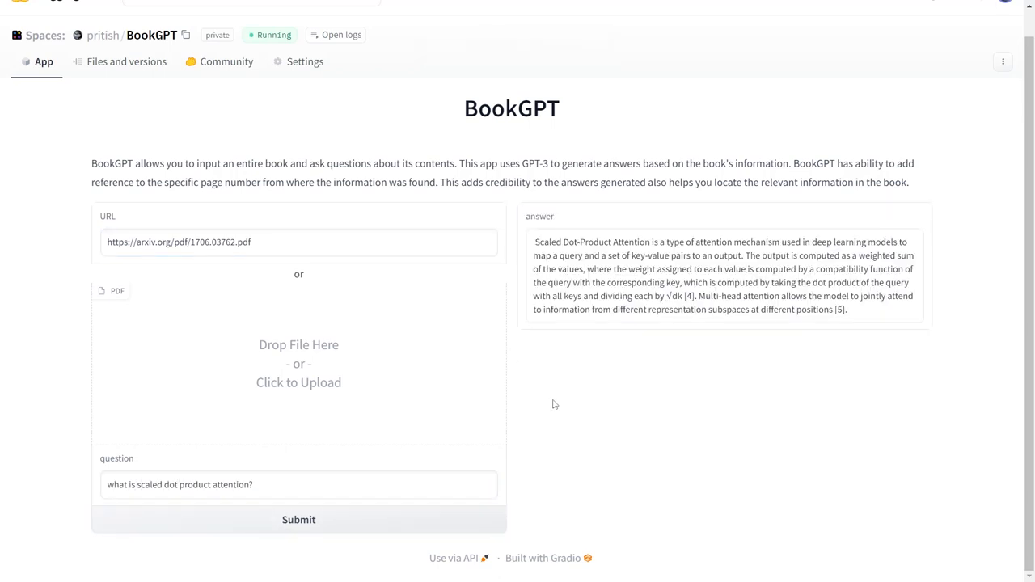
pyautogui.moveTo(535, 242); pyautogui.dragTo(796, 268)
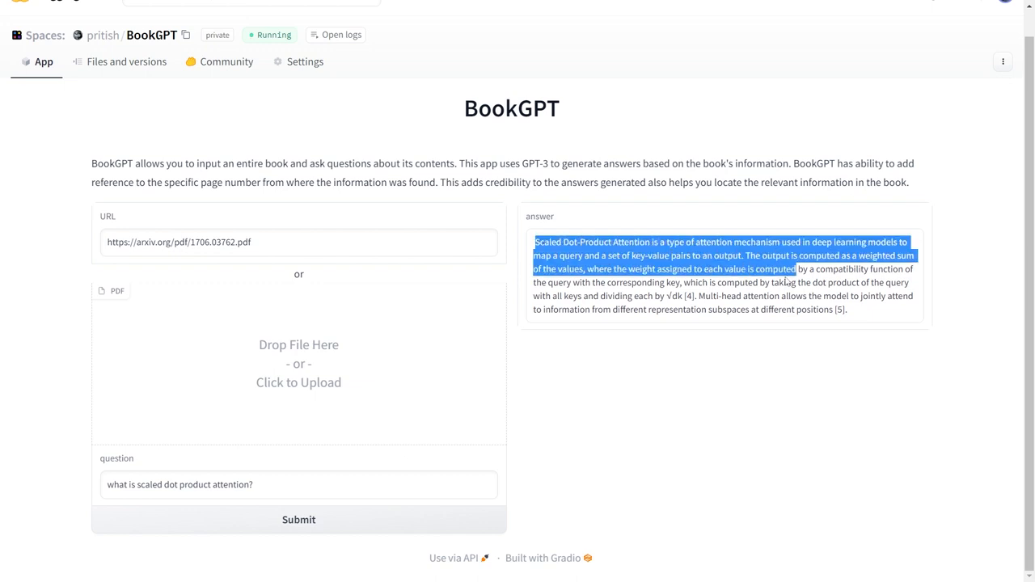
pyautogui.click(857, 354)
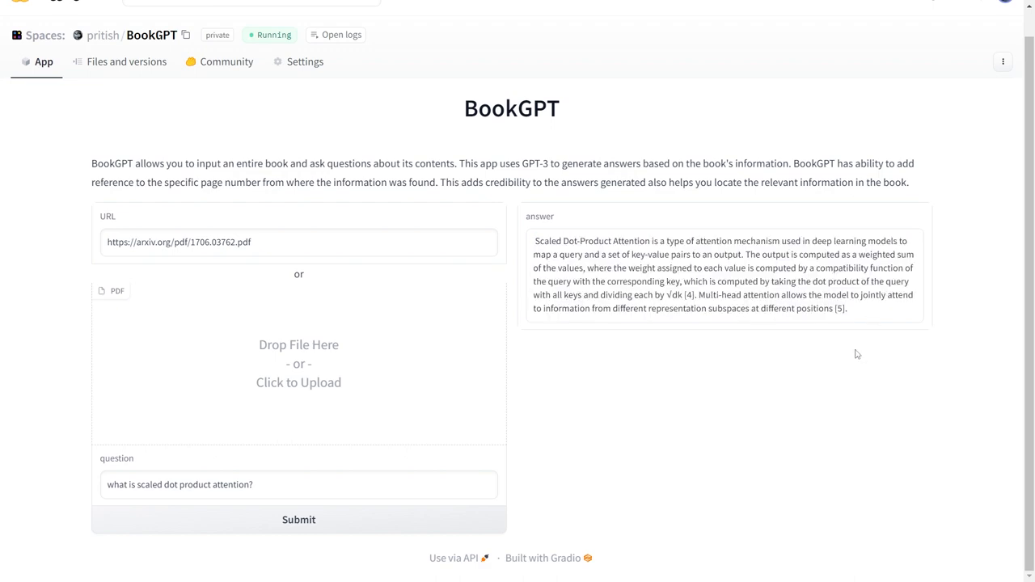
# Step: Submit 'what is the complexity of self attention?' and read the O(n²·d) cited answer
pyautogui.write('what is the complexity of')
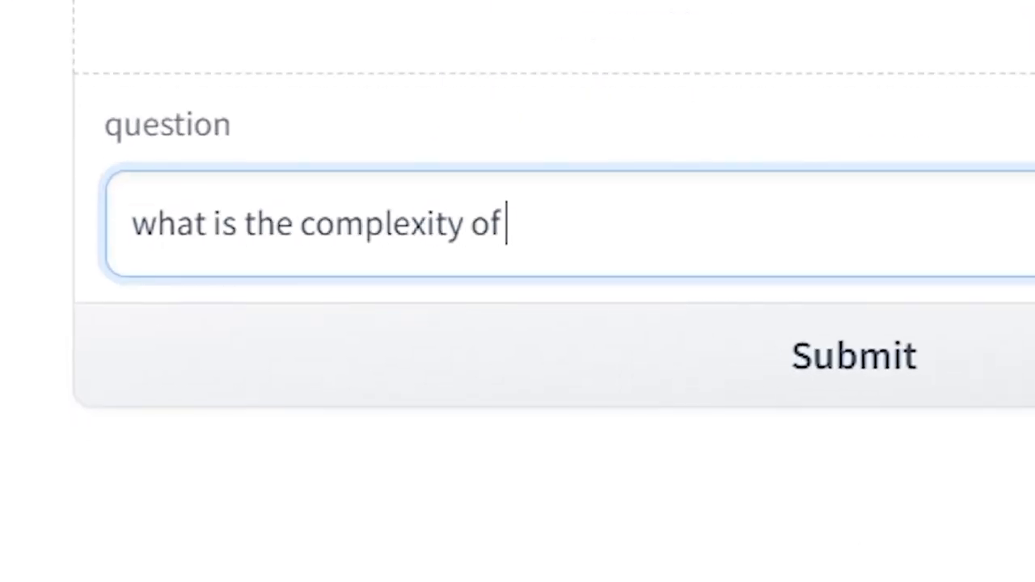
pyautogui.click(854, 356)
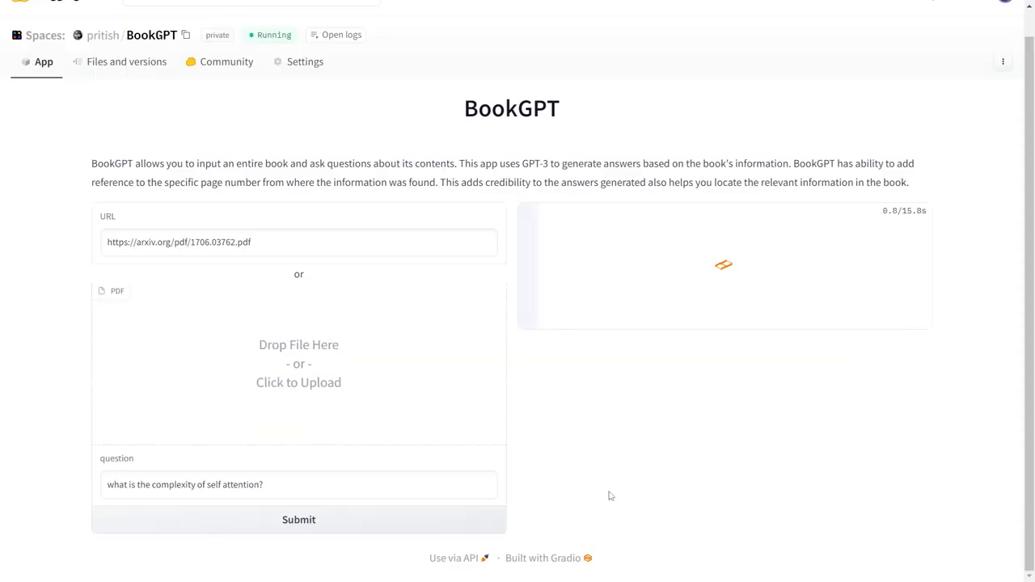
pyautogui.click(299, 520)
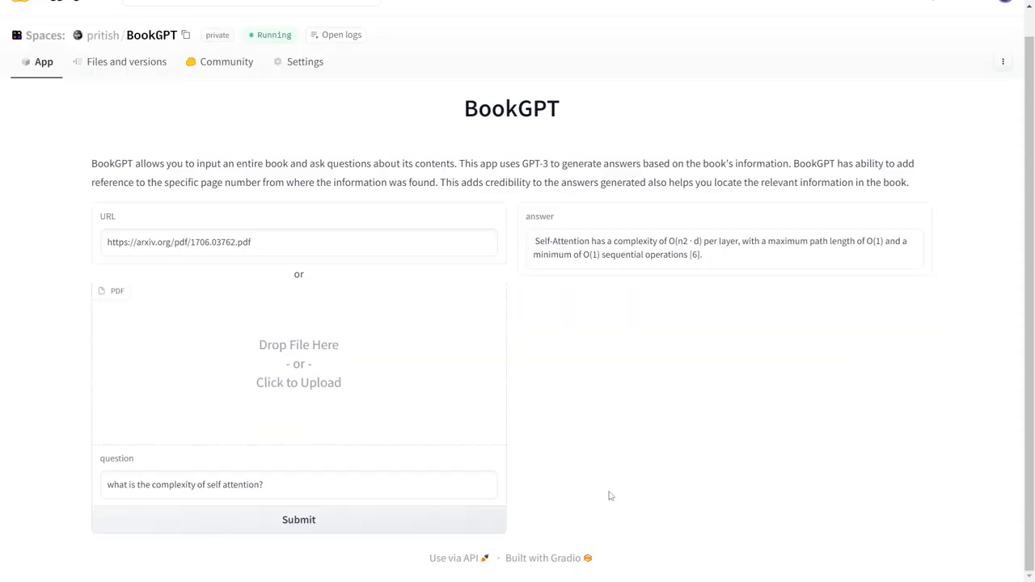
pyautogui.moveTo(535, 241); pyautogui.dragTo(647, 241)
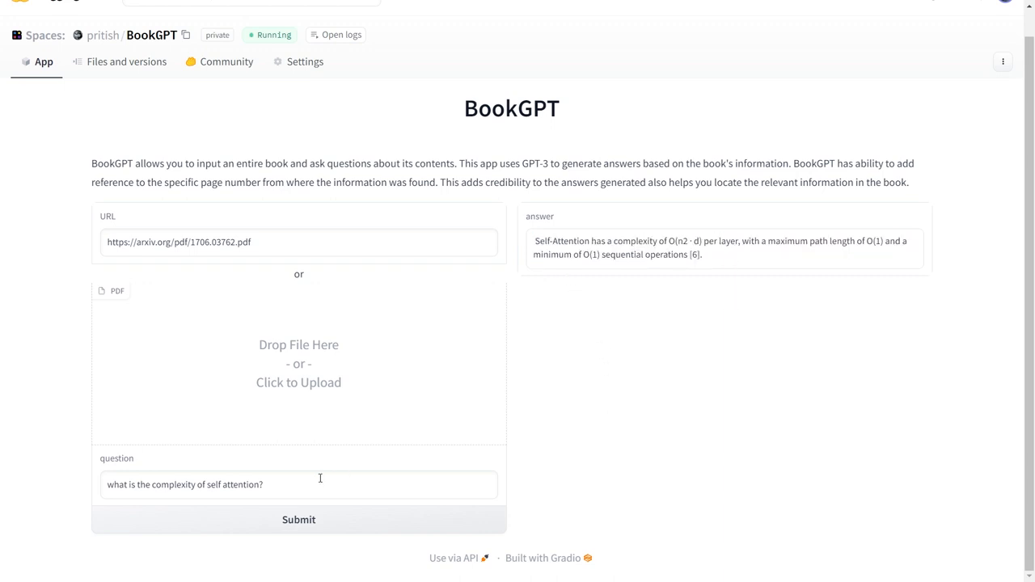
# Step: Submit the question 'which dataset this paper uses?' to BookGPT
pyautogui.write('which d')
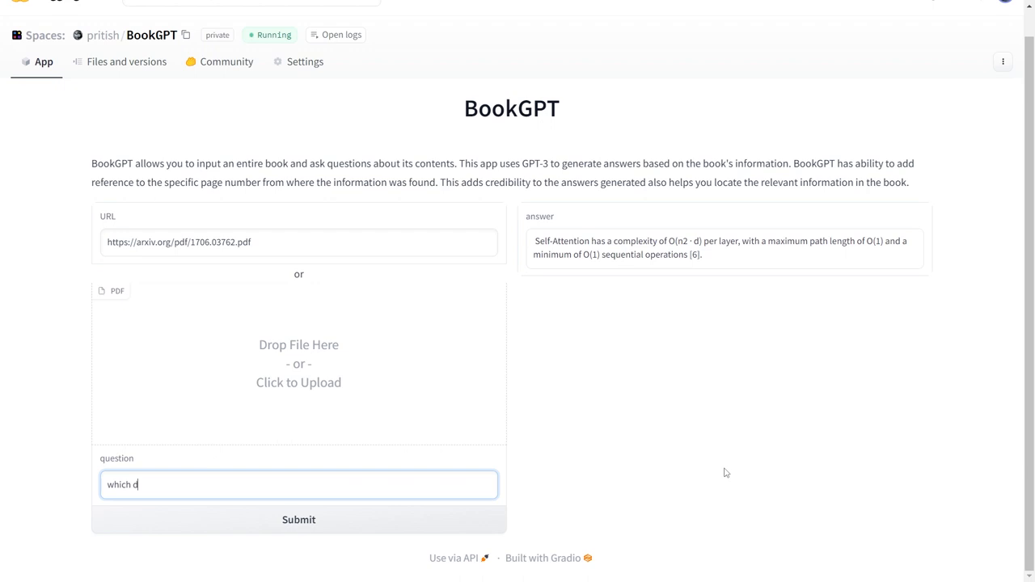
pyautogui.write('ataset this pap')
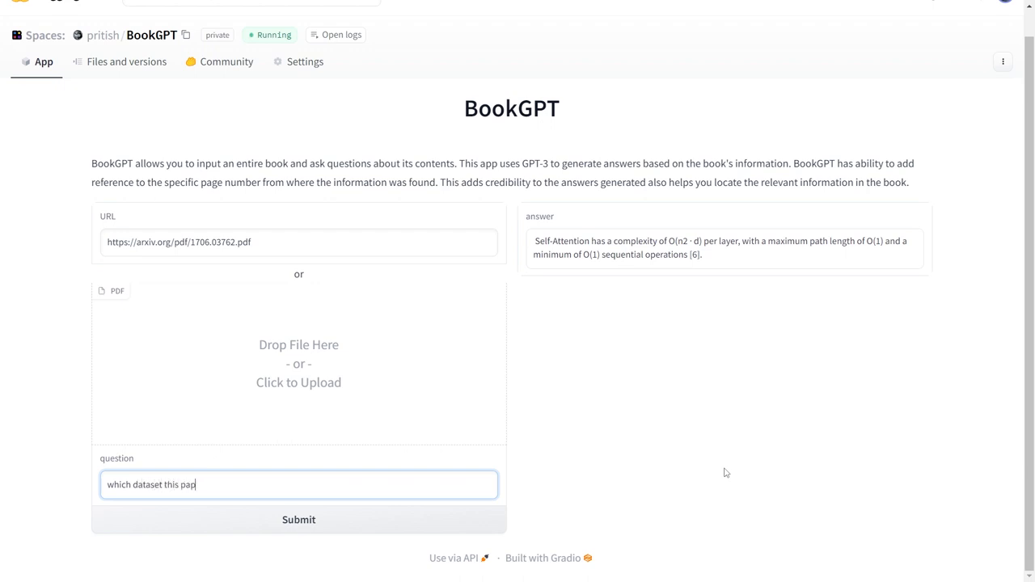
pyautogui.write('er uses?')
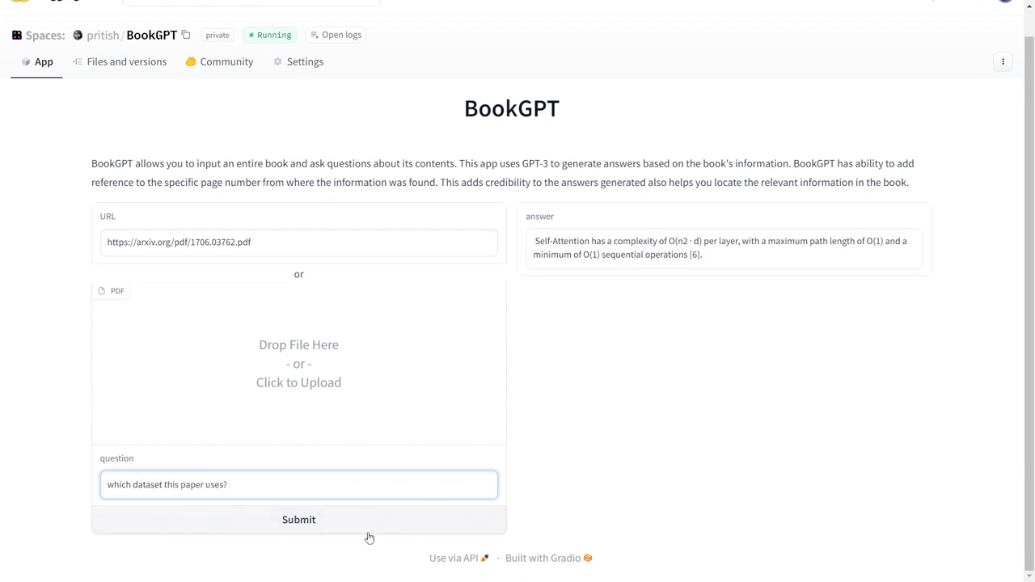
pyautogui.click(299, 520)
pyautogui.write('what is d model hyperparameter set to?')
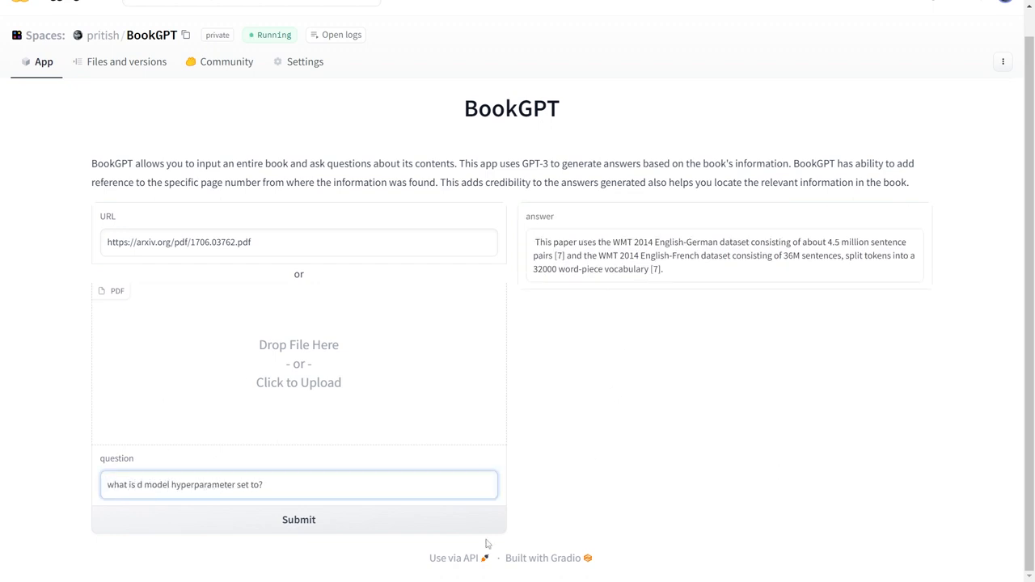
# Step: Submit the d model question, then the number of encoder decoder layers question
pyautogui.click(299, 519)
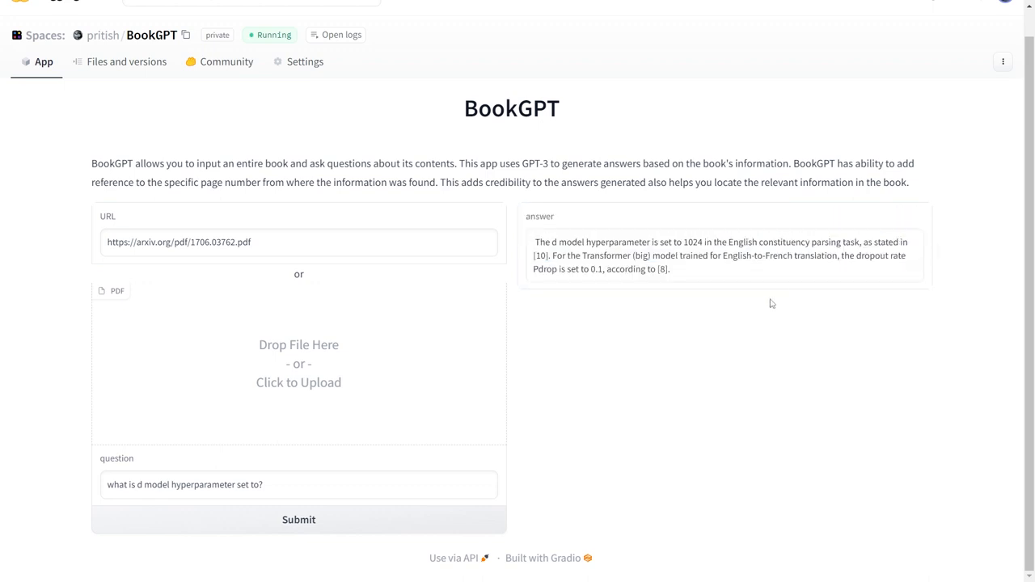
pyautogui.moveTo(768, 304)
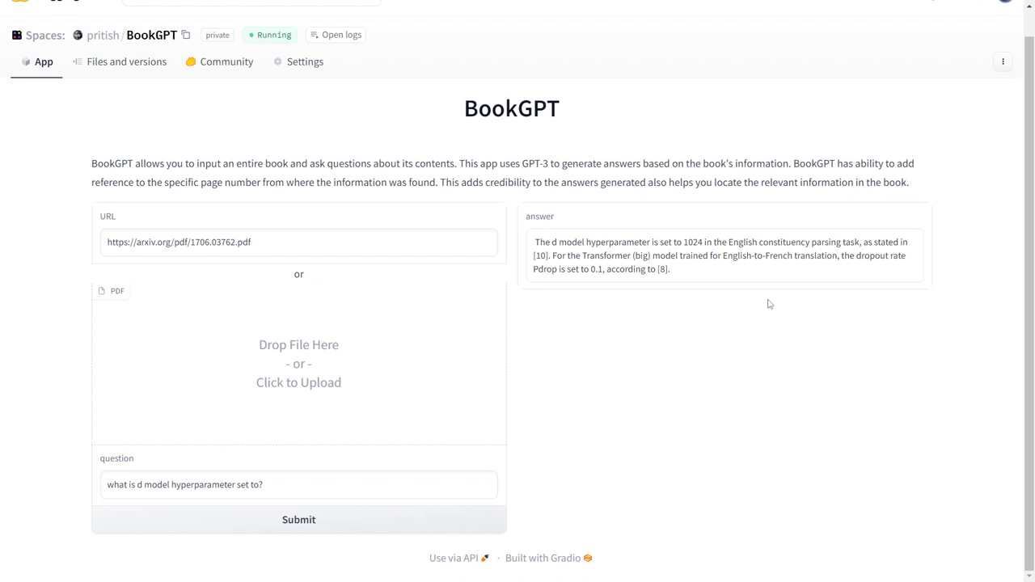
pyautogui.write('number of enco')
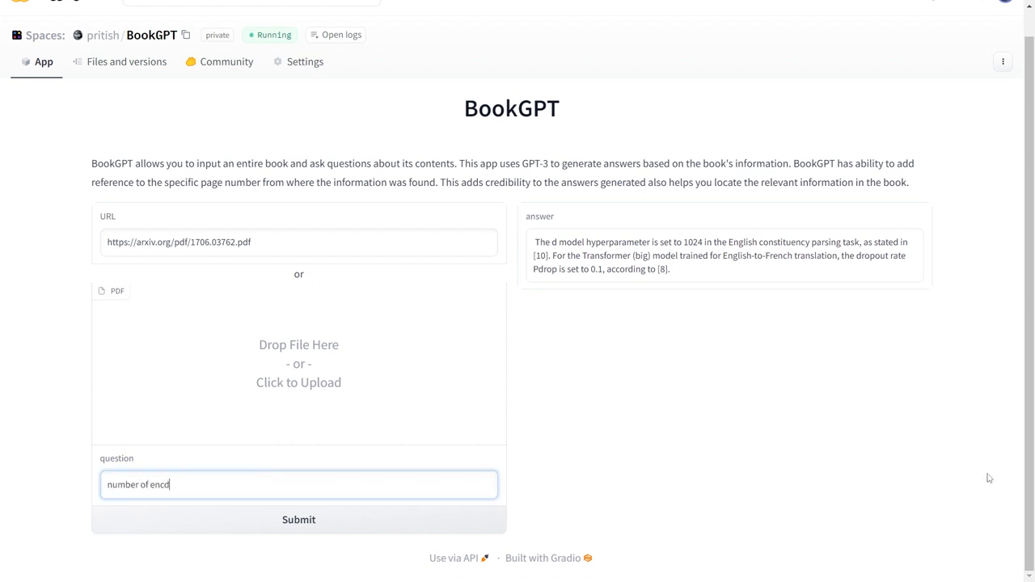
pyautogui.click(298, 519)
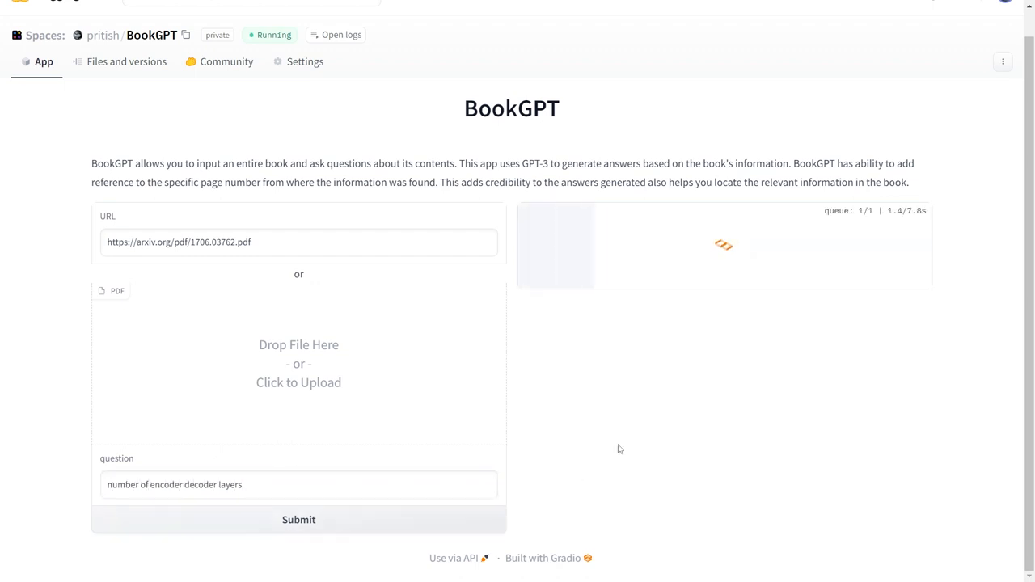